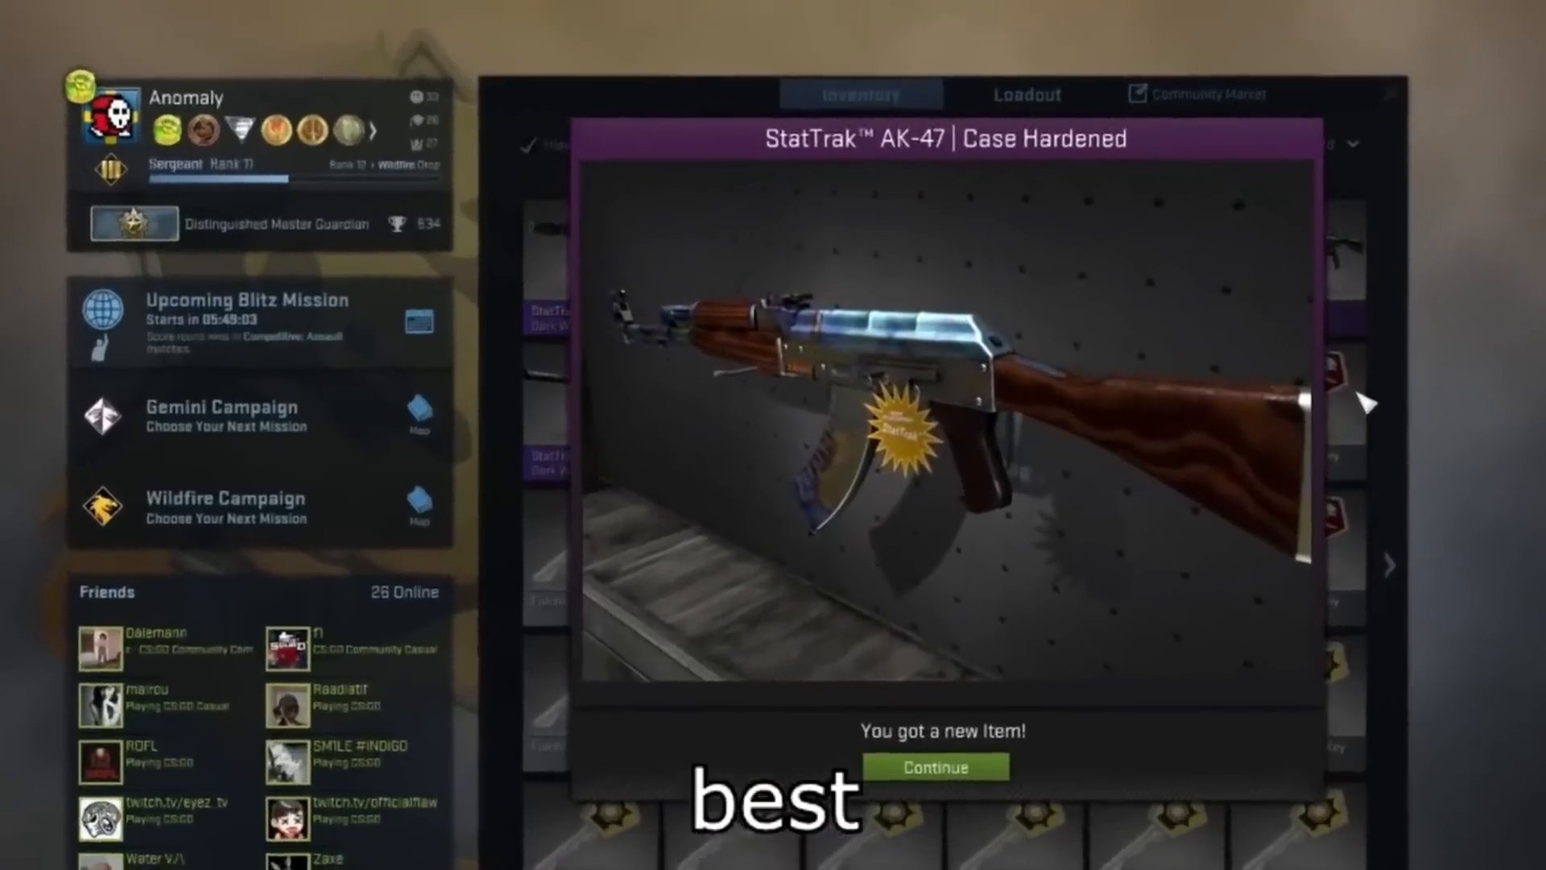
# Step: Dismiss the new StatTrak AK-47 item notice
pyautogui.click(933, 766)
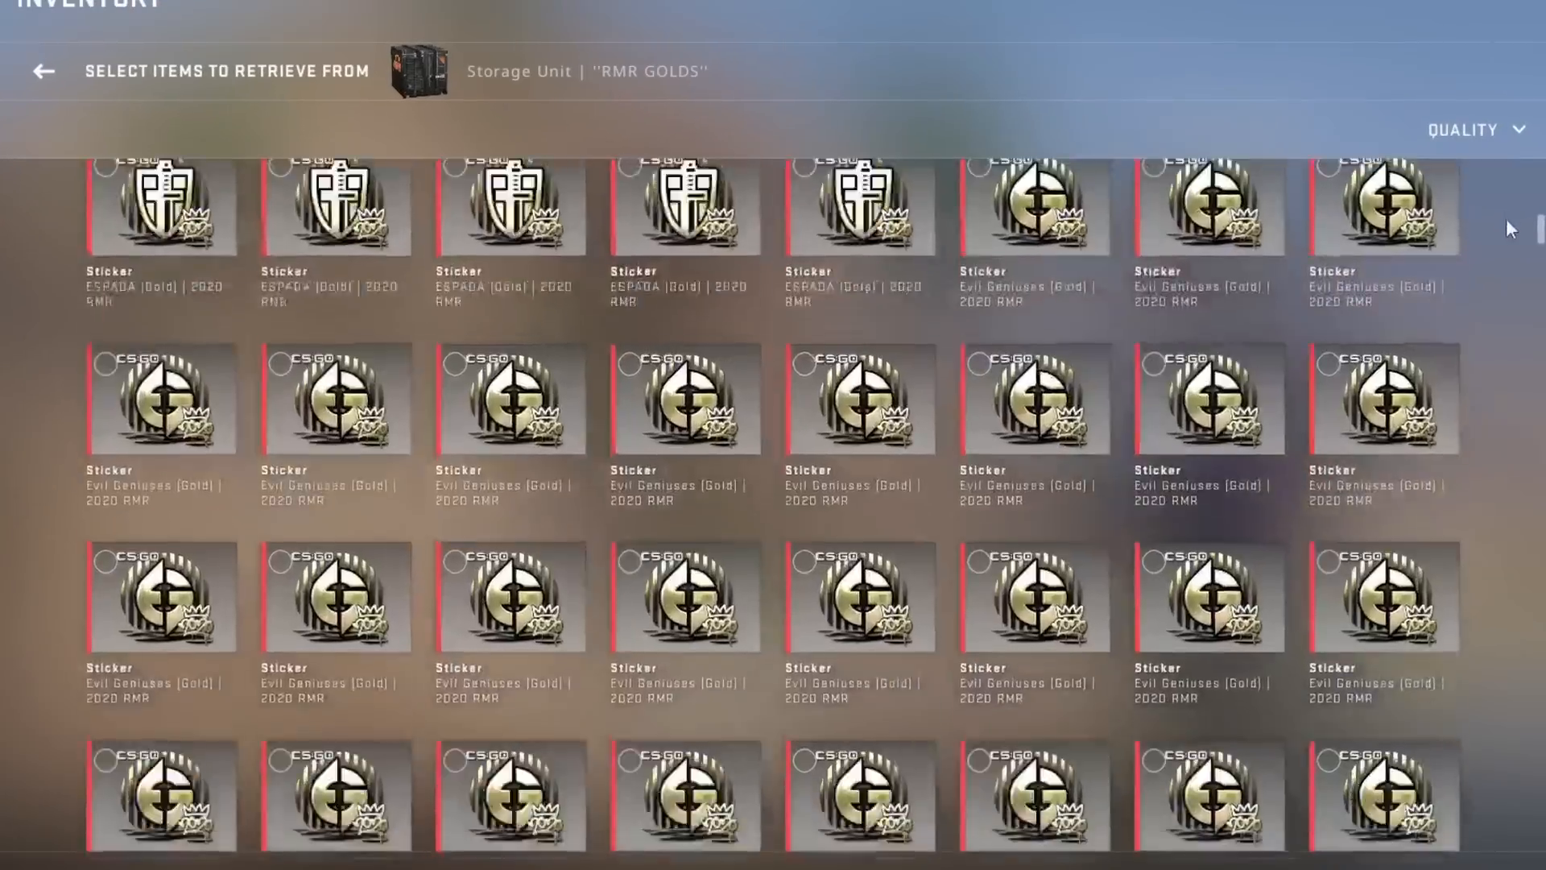
# Step: Scroll the RMR GOLDS gold stickers, then switch to the sticker spreadsheet
pyautogui.scroll(-3)
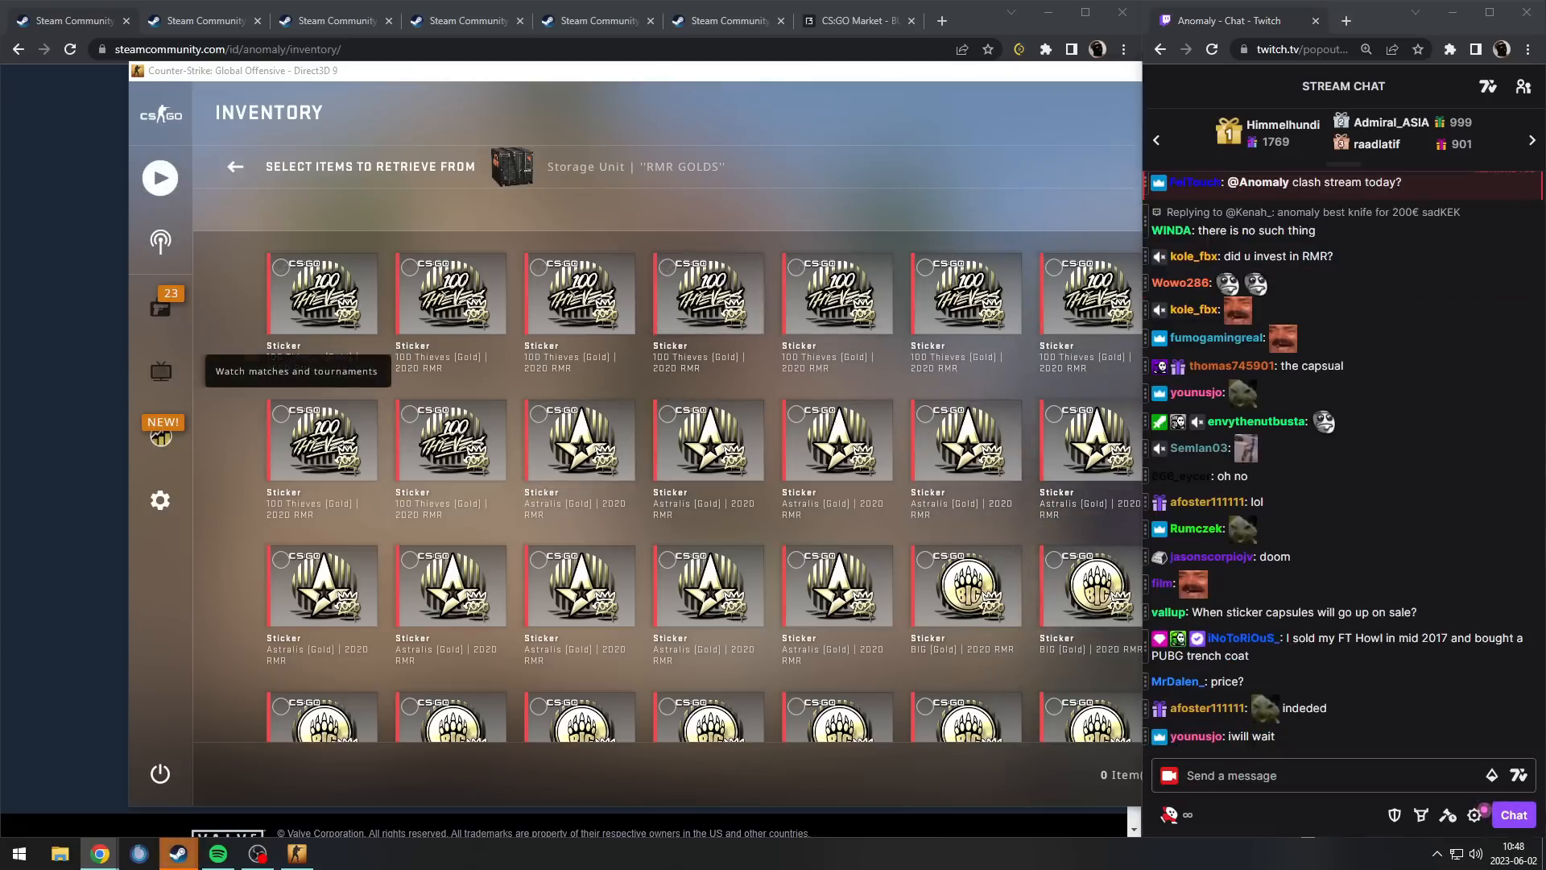
pyautogui.click(850, 19)
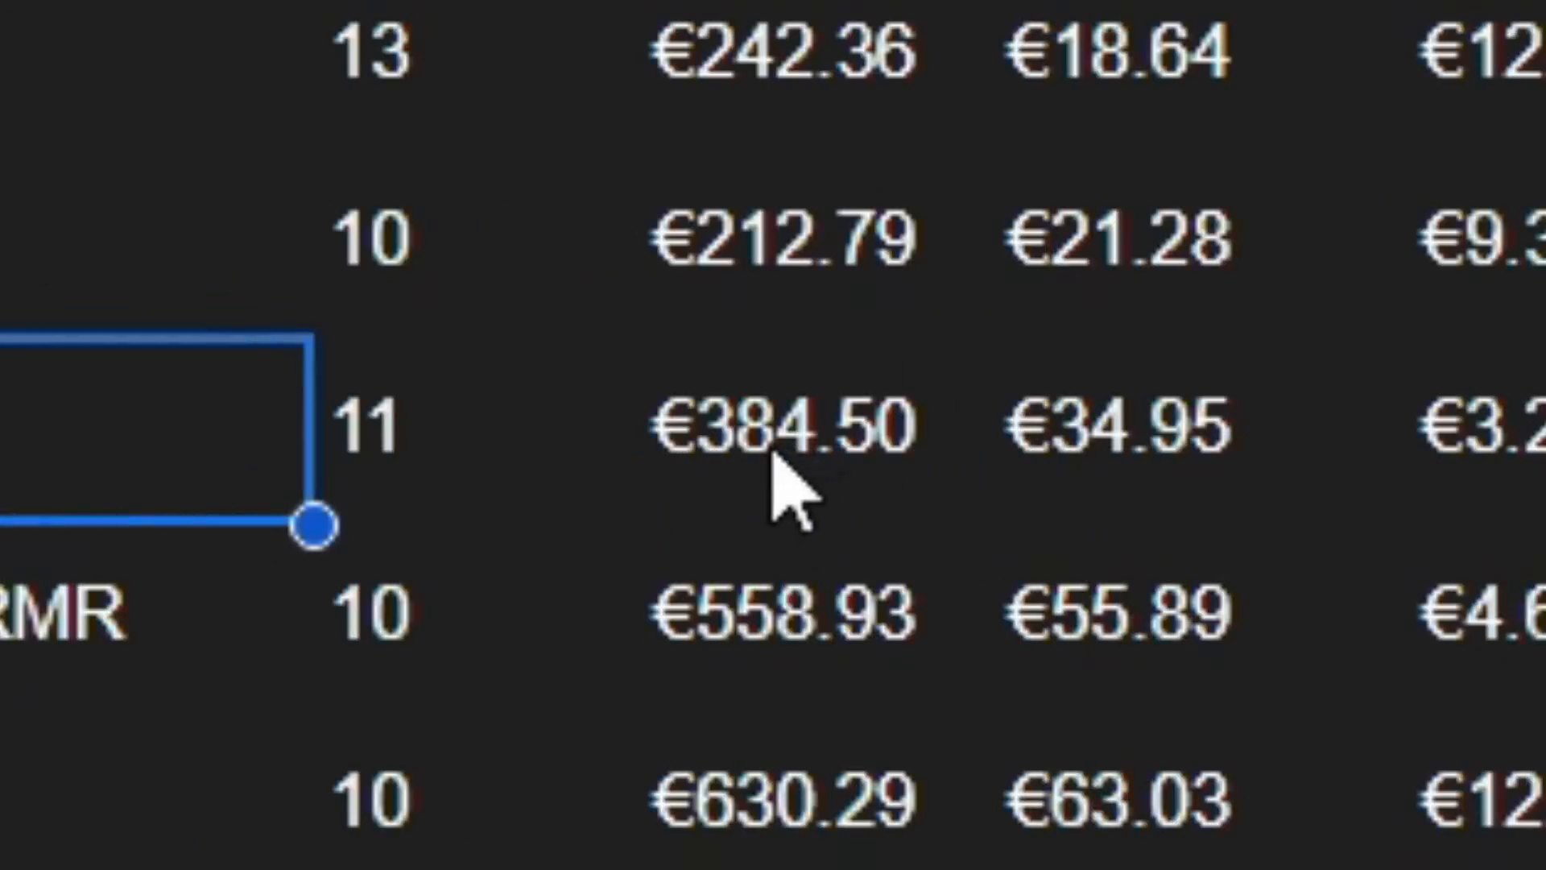
# Step: Inspect Astralis total cost E25 and its =(H25-E25) profit formula in J25
pyautogui.click(778, 399)
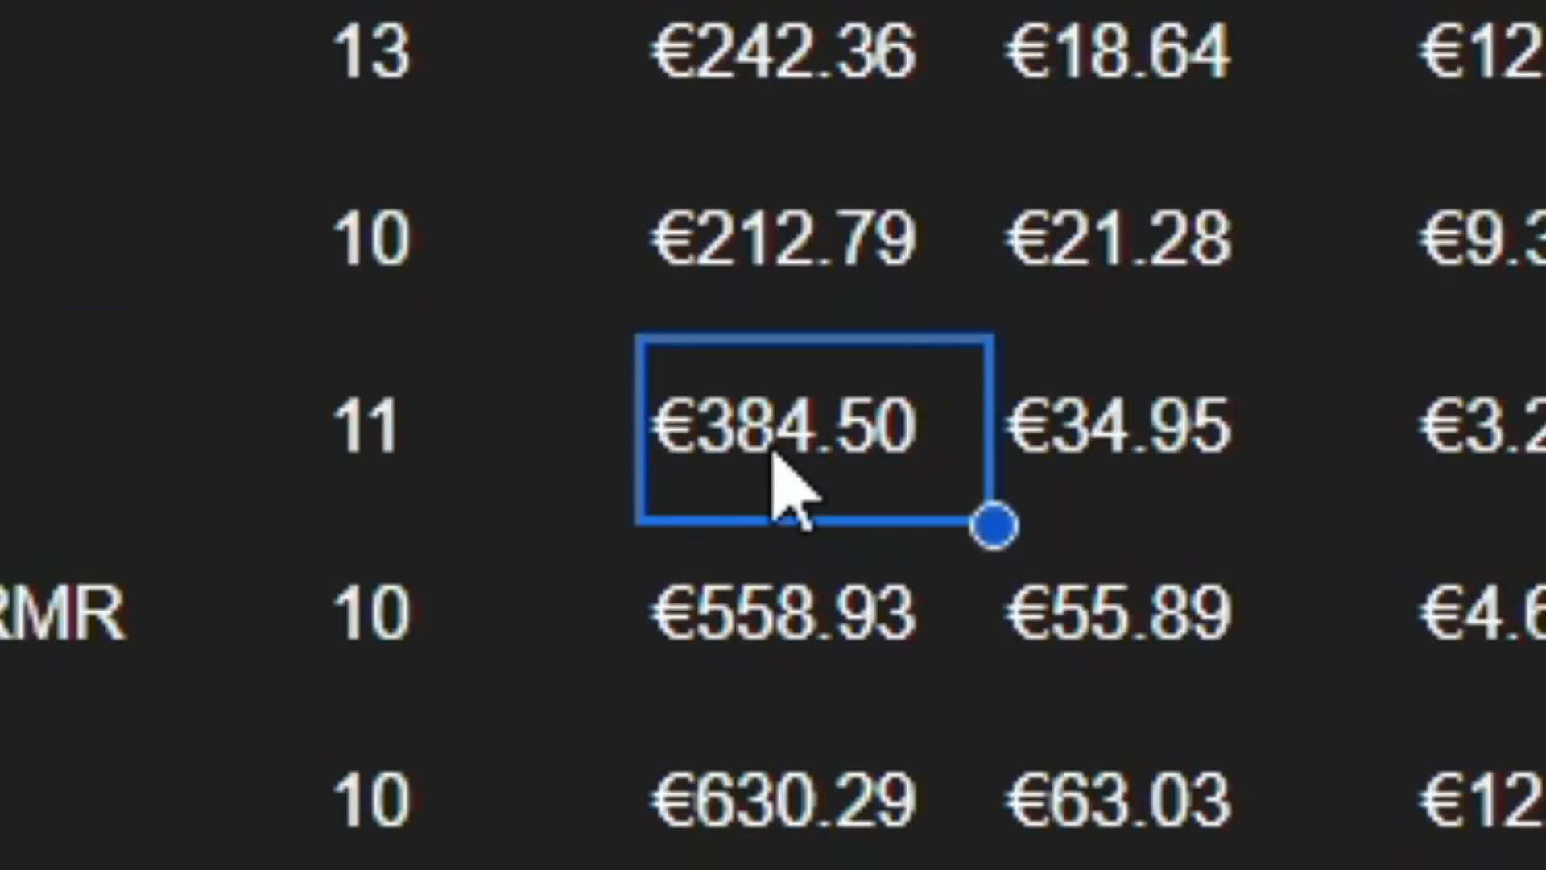
pyautogui.hscroll(3)
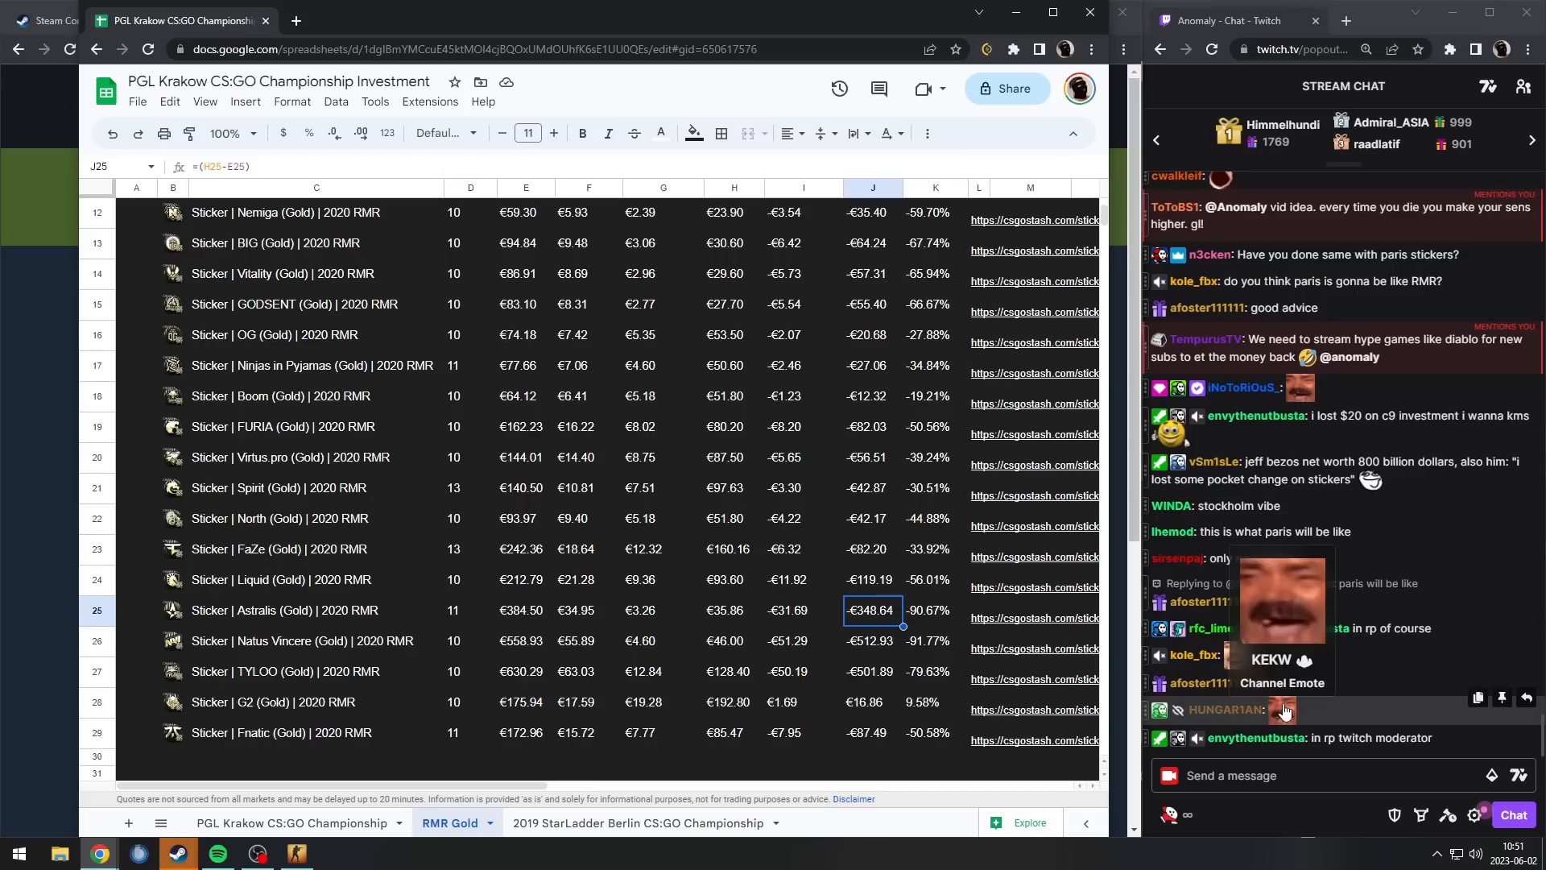
pyautogui.click(932, 609)
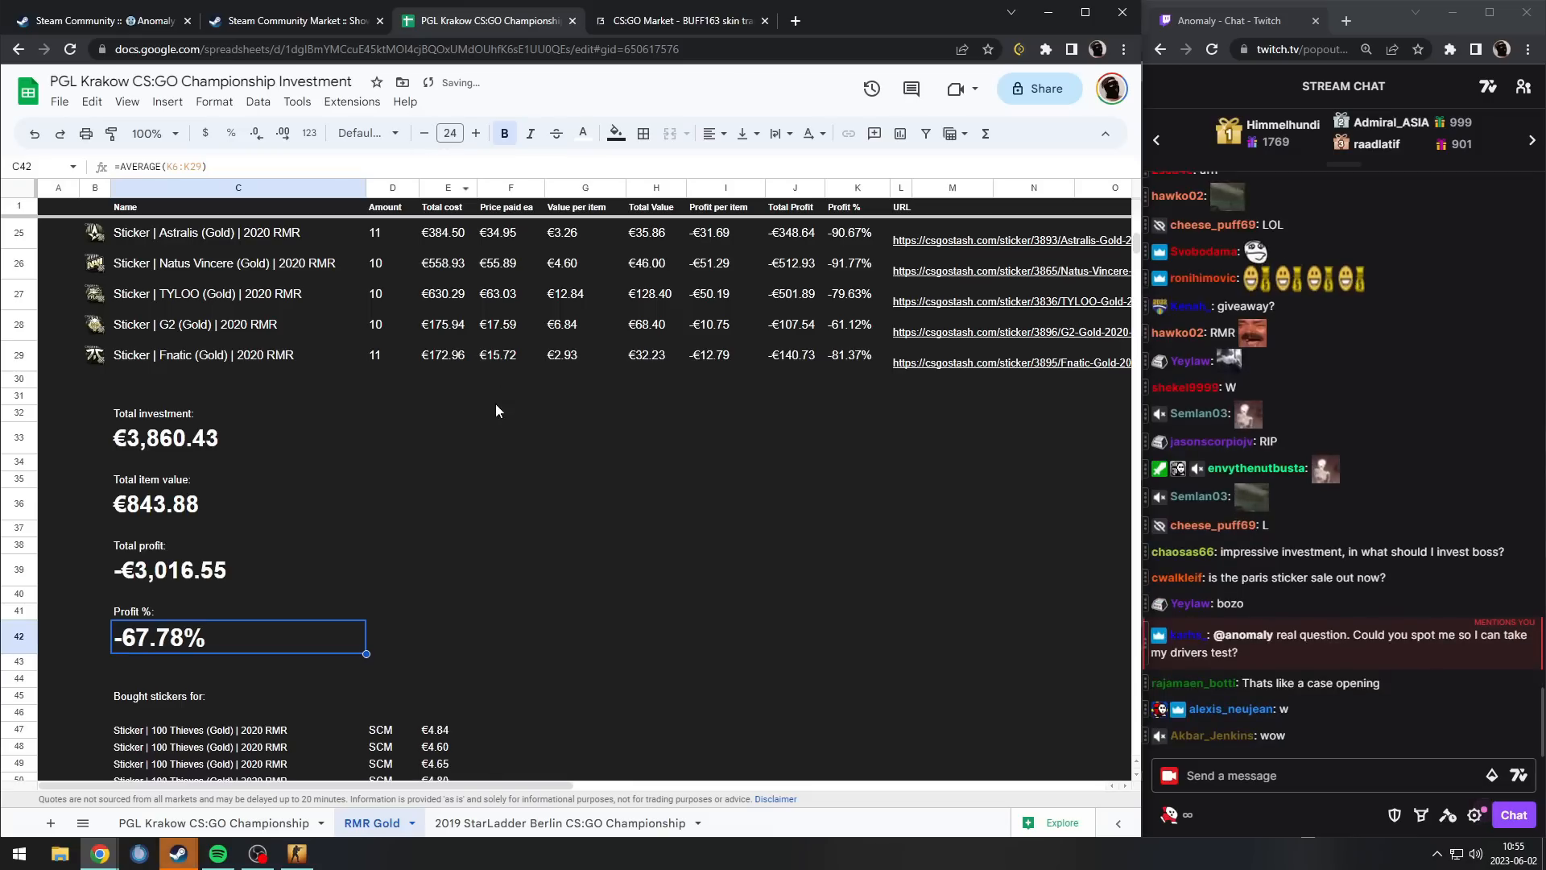
# Step: Scroll through the 'Bought stickers for' purchase prices, such as €47.98 for 100 Thieves
pyautogui.scroll(-3)
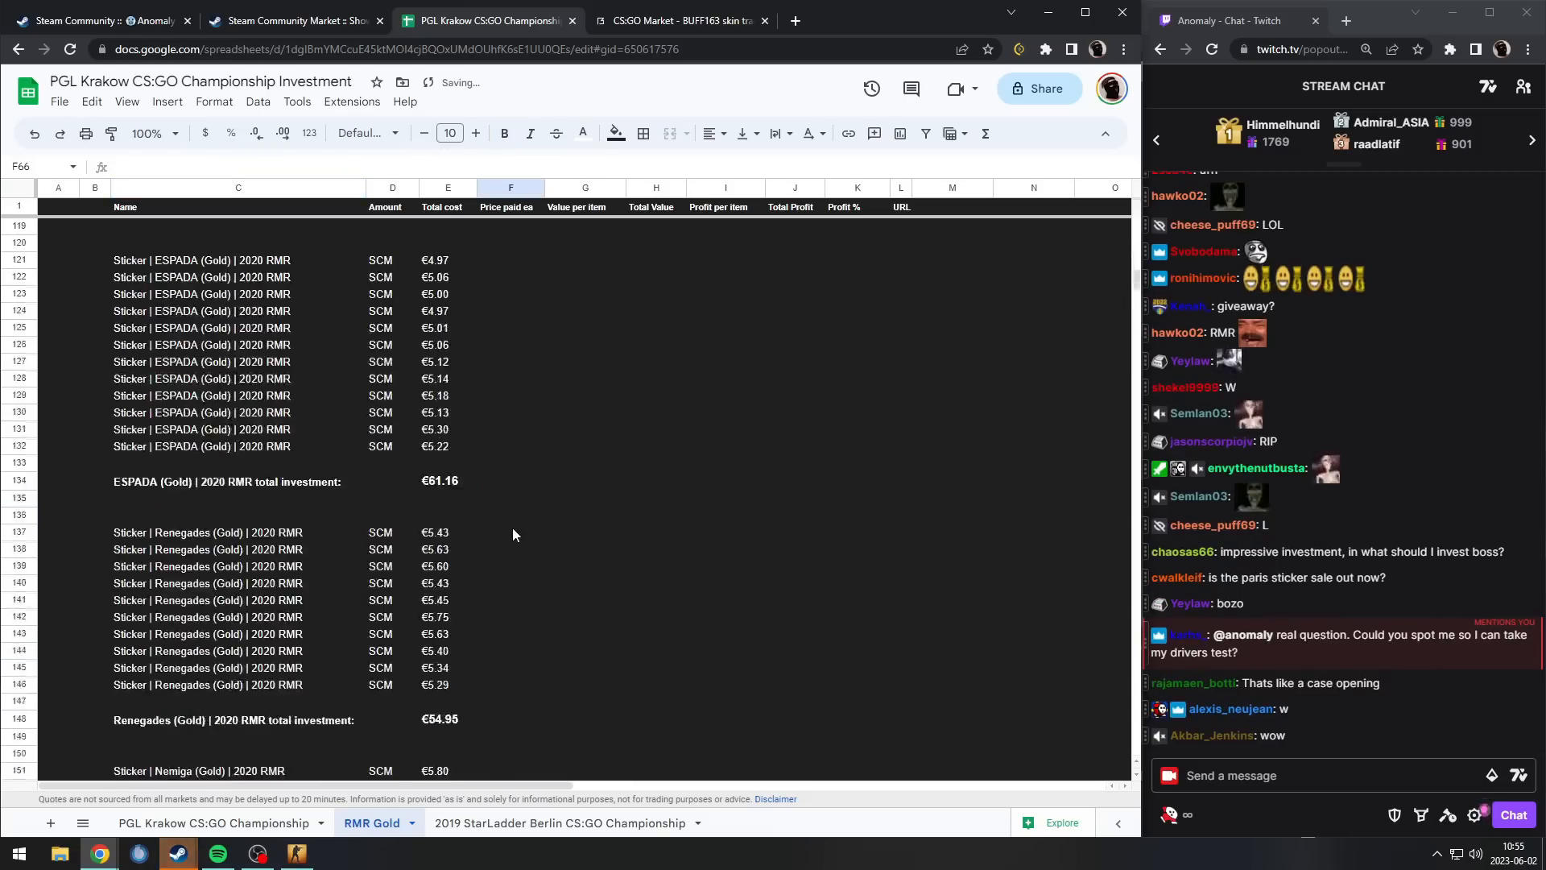
pyautogui.scroll(3)
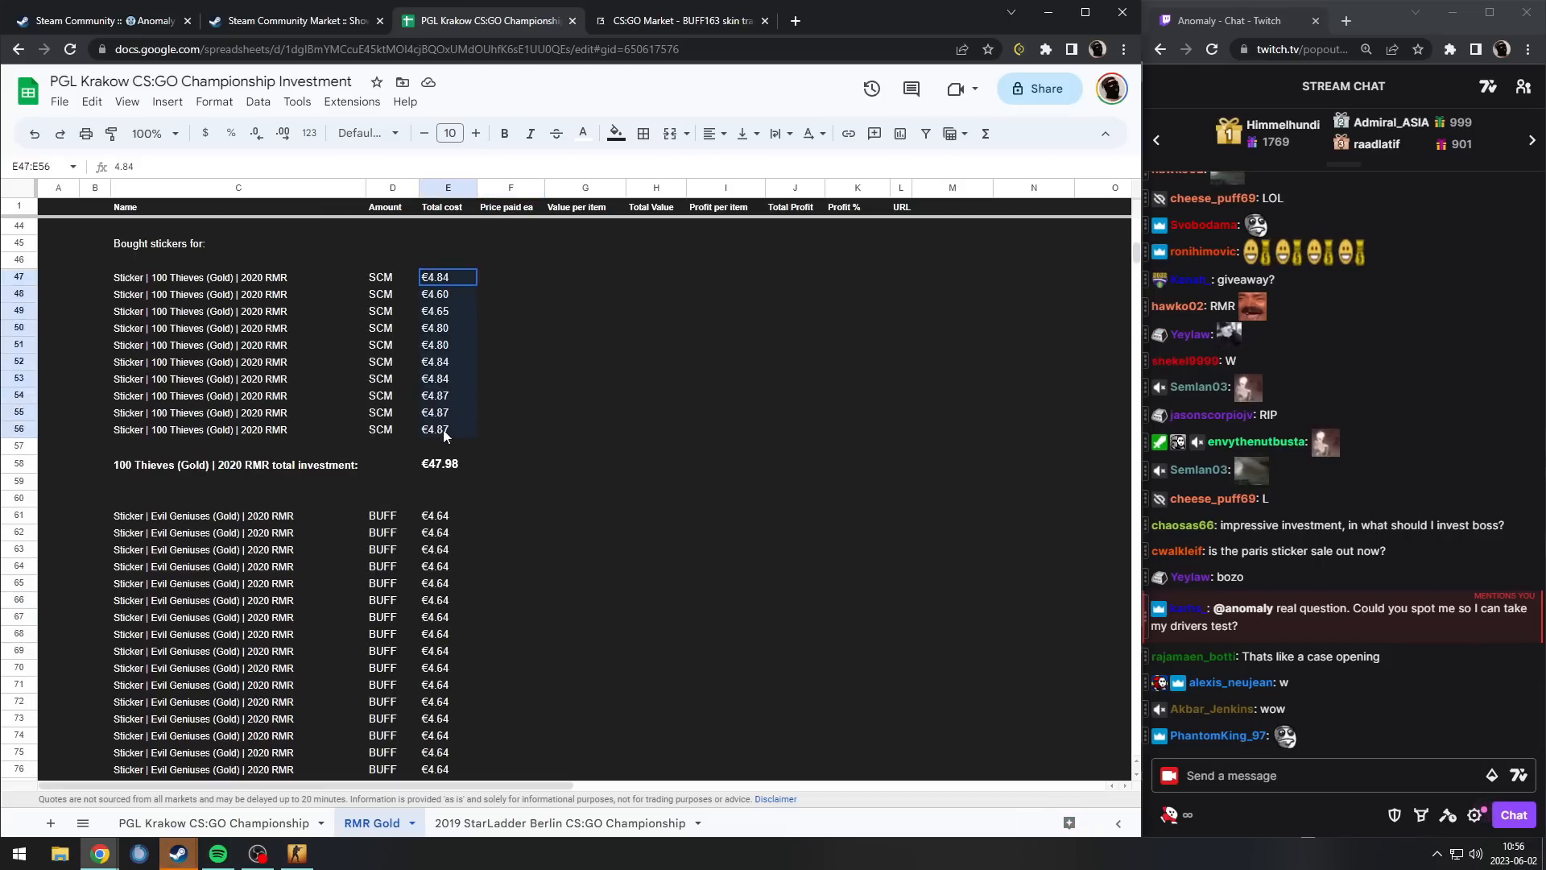
pyautogui.scroll(3)
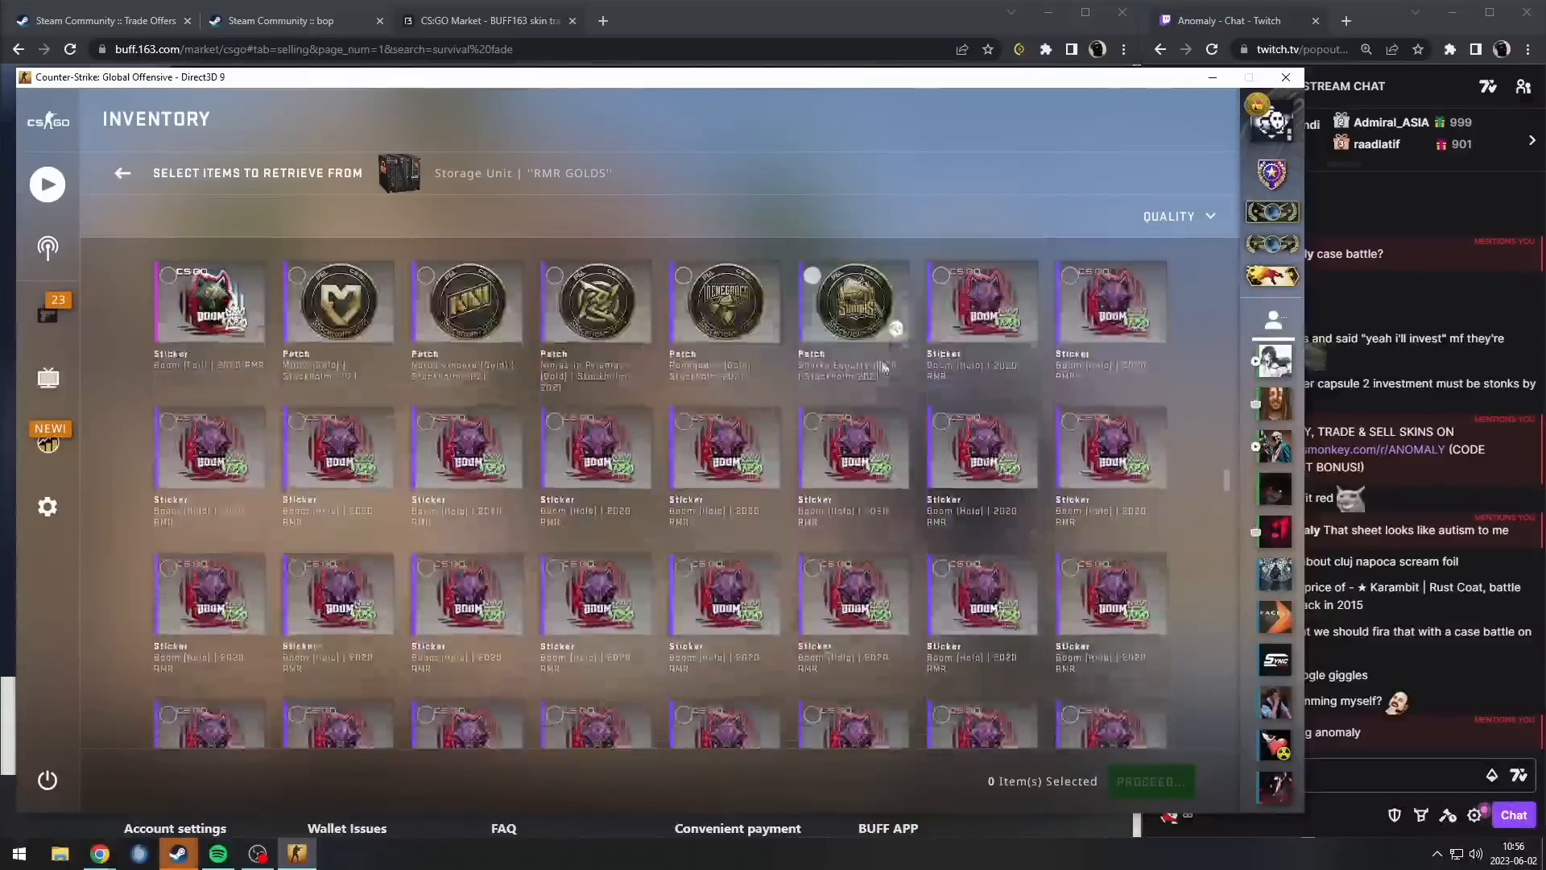
pyautogui.scroll(-3)
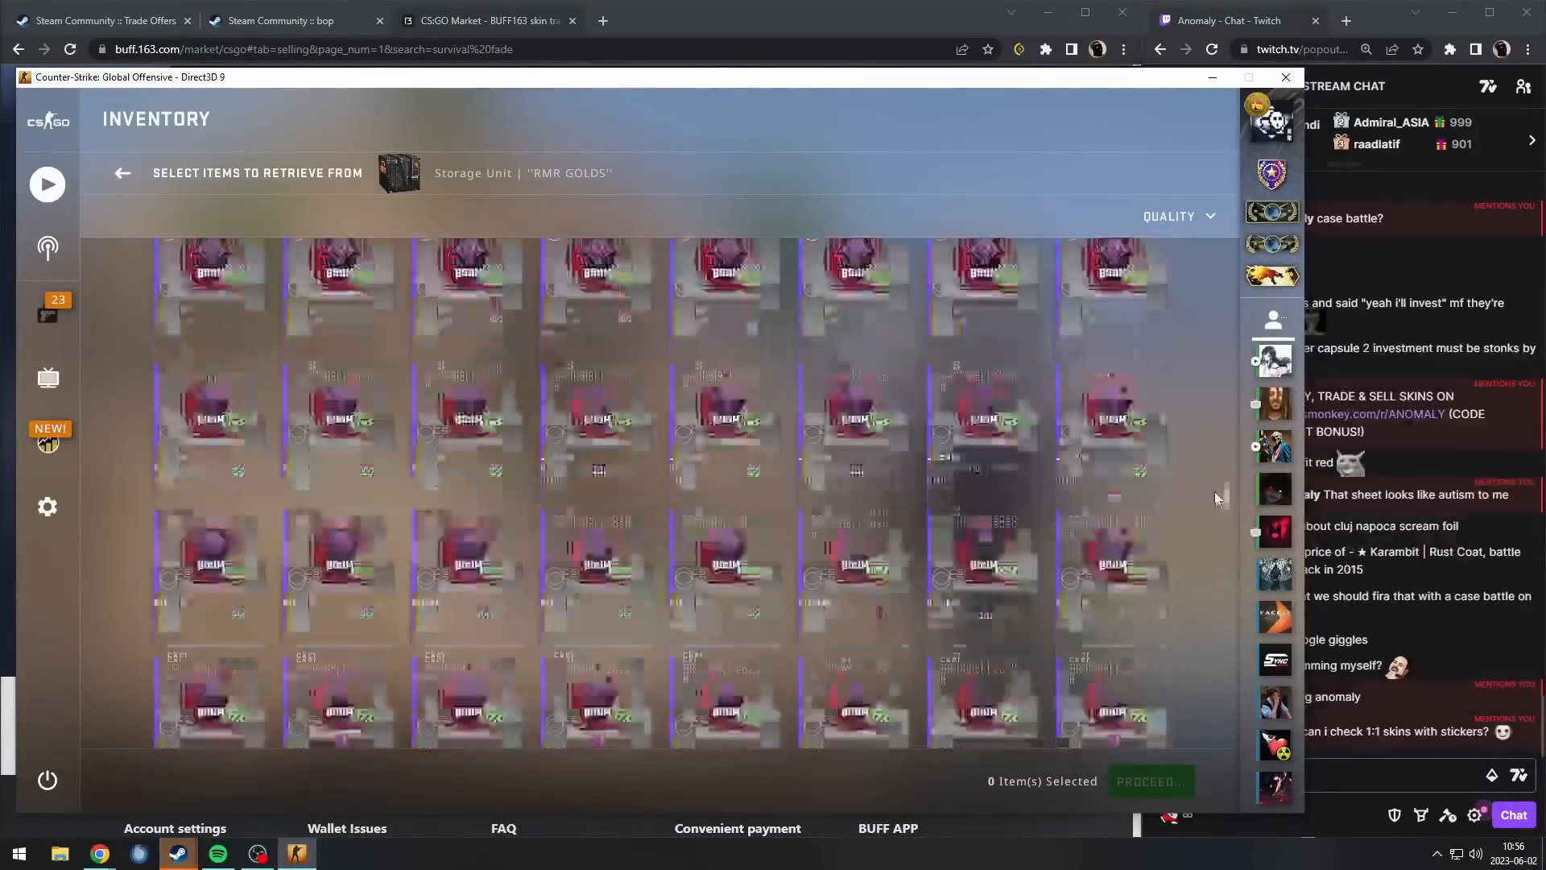